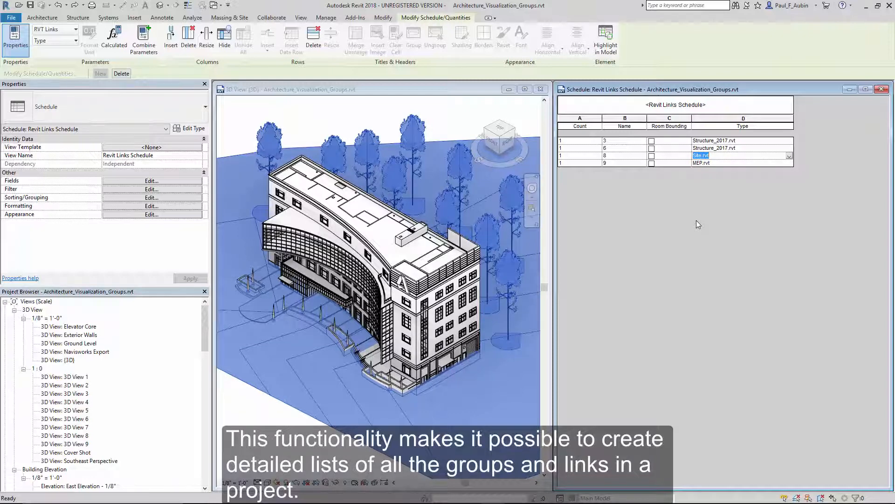
Create a new Schedule/Quantities for the Model Groups category named Model Groups Schedule.
click(508, 39)
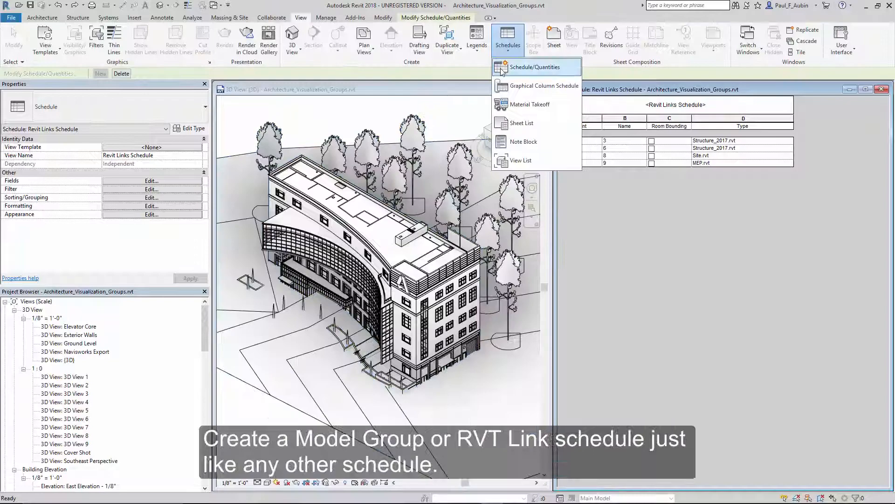
click(533, 67)
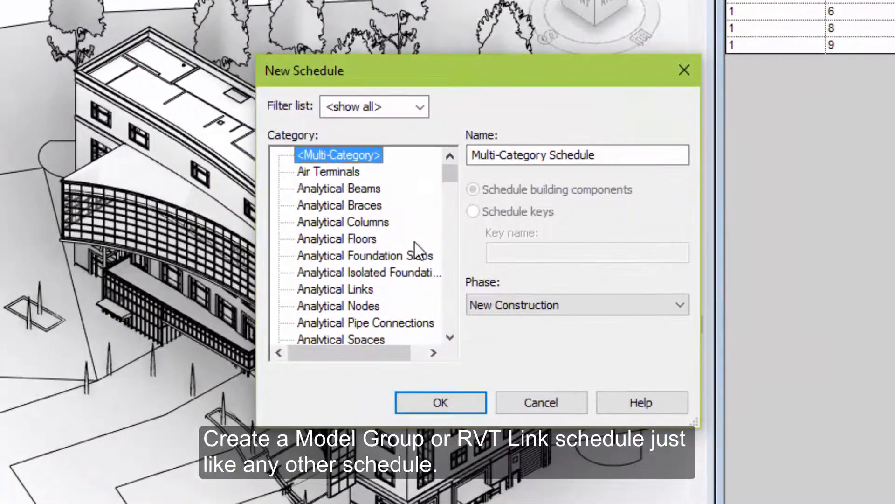
click(331, 306)
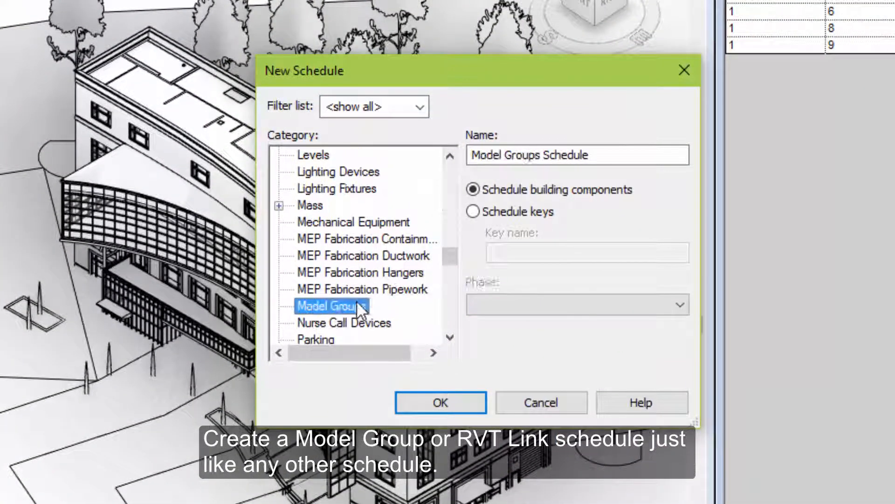
click(439, 402)
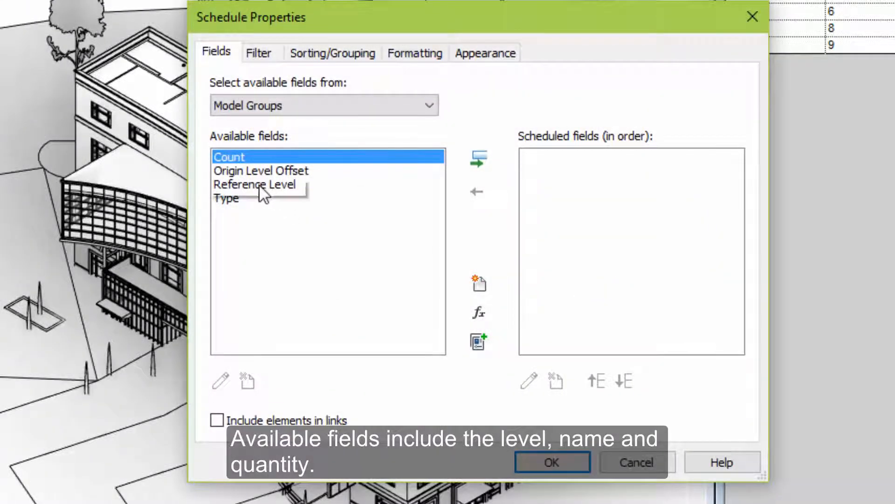
Add Reference Level to the scheduled fields and select Type to add next.
click(478, 159)
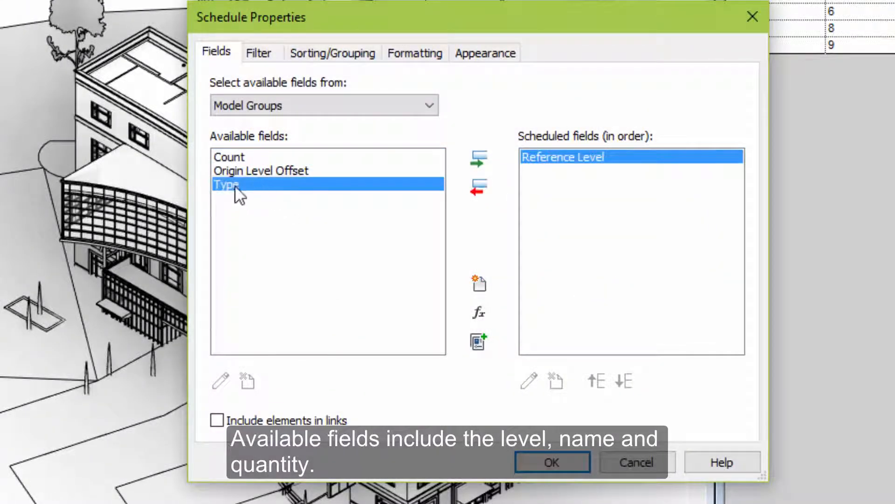
click(477, 159)
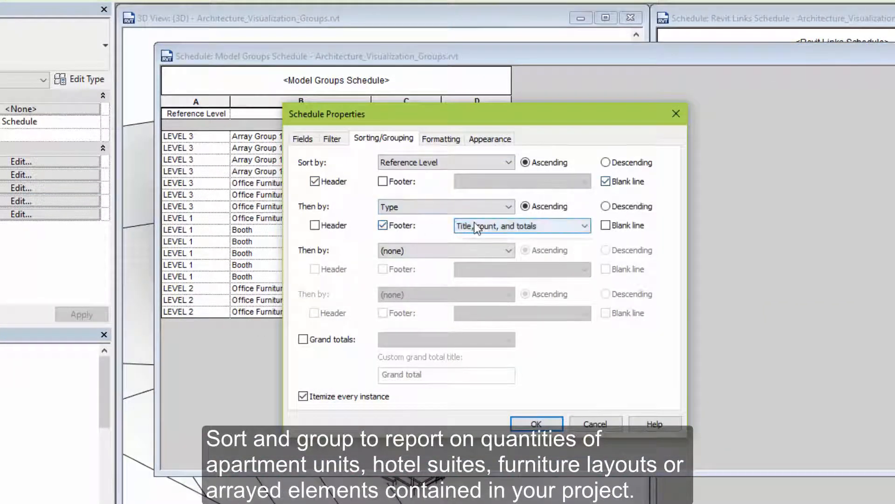
Show title, count and totals in the Type footers and review Reference Level formatting.
click(439, 138)
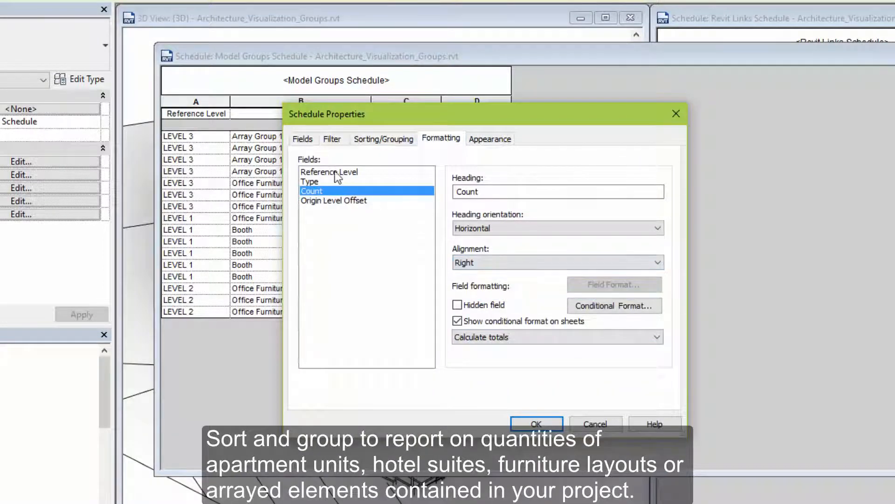
click(536, 423)
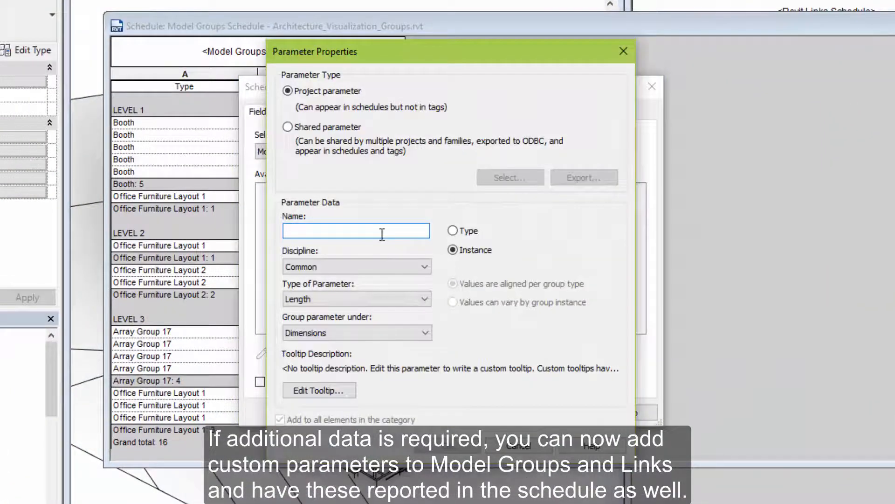
Add a new text parameter named Notes and apply it as a schedule column.
text(Notes)
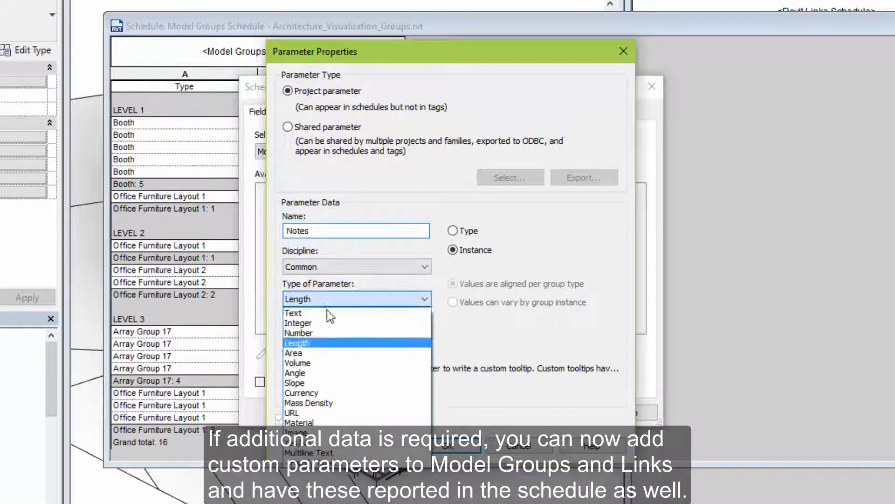
click(293, 312)
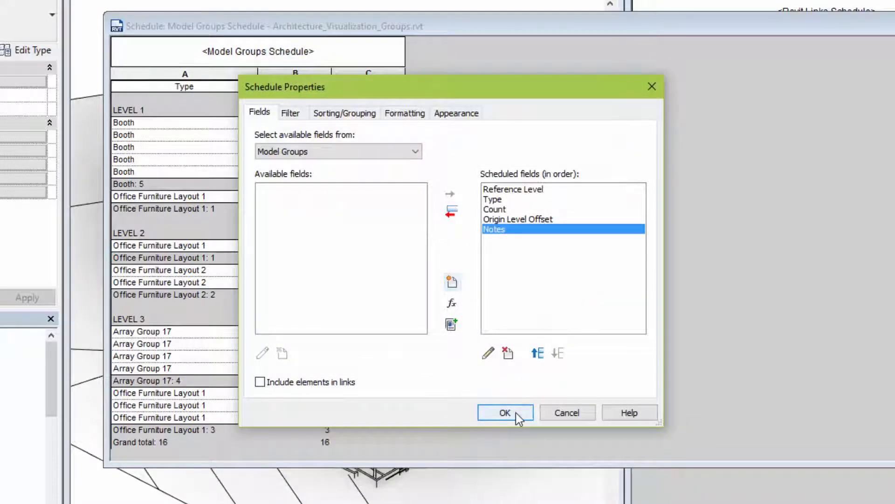
click(504, 411)
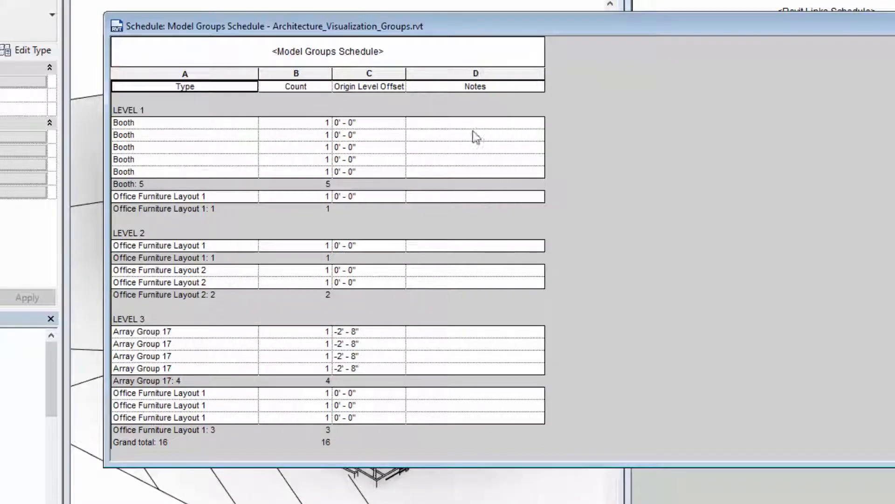
Enter 'Supplied by owner' for a booth and 'Include Hardware set 2' for Office Furniture Layout 1.
click(474, 135)
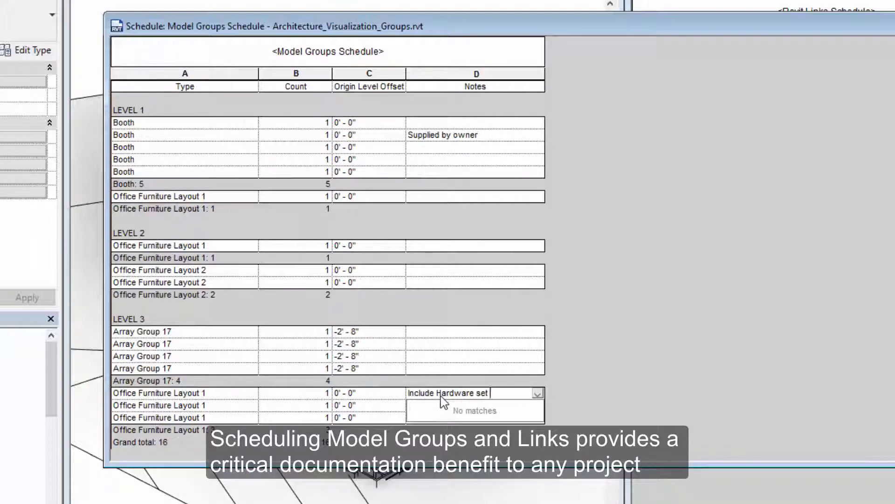
text(2)
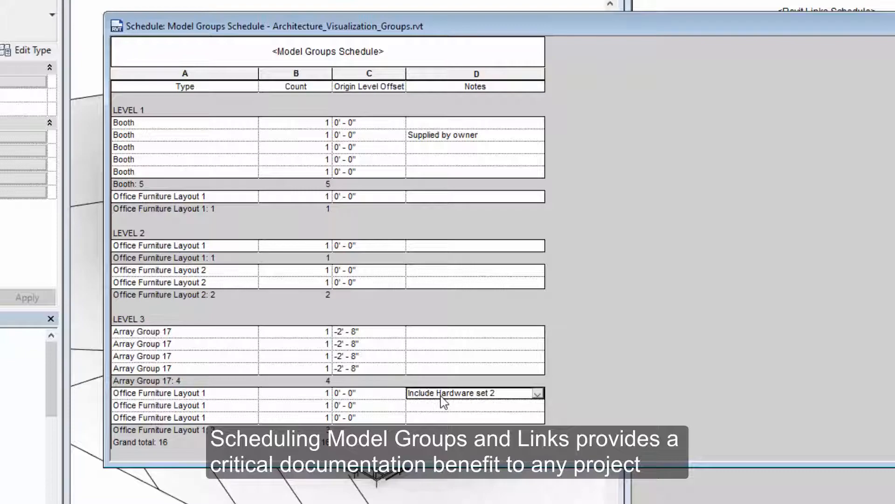